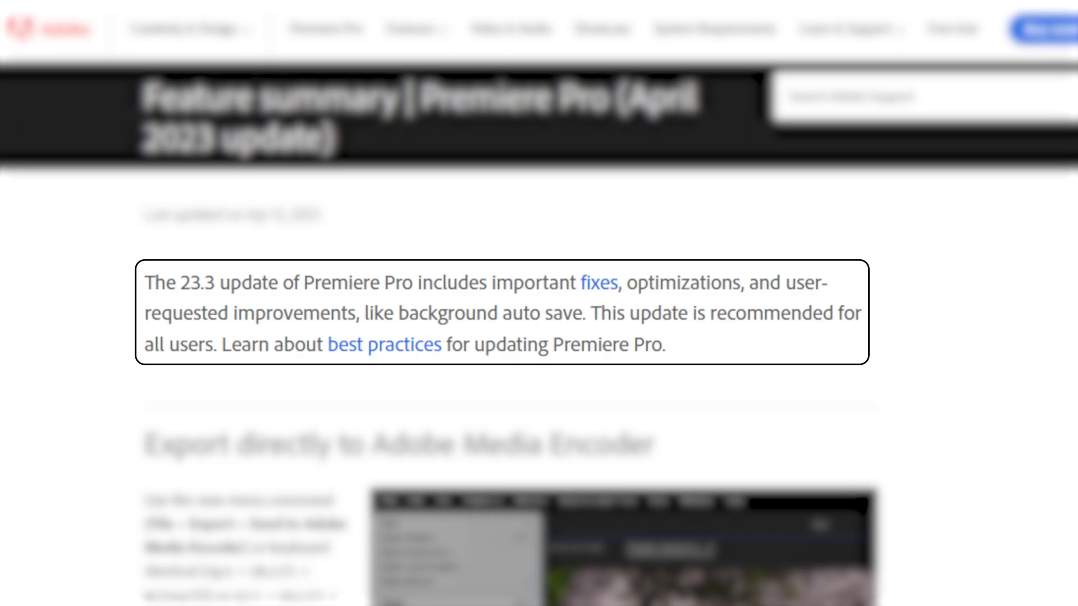
# Step: Scroll past the April 2023 intro to the Productions drag-and-drop section
pyautogui.scroll(-3)
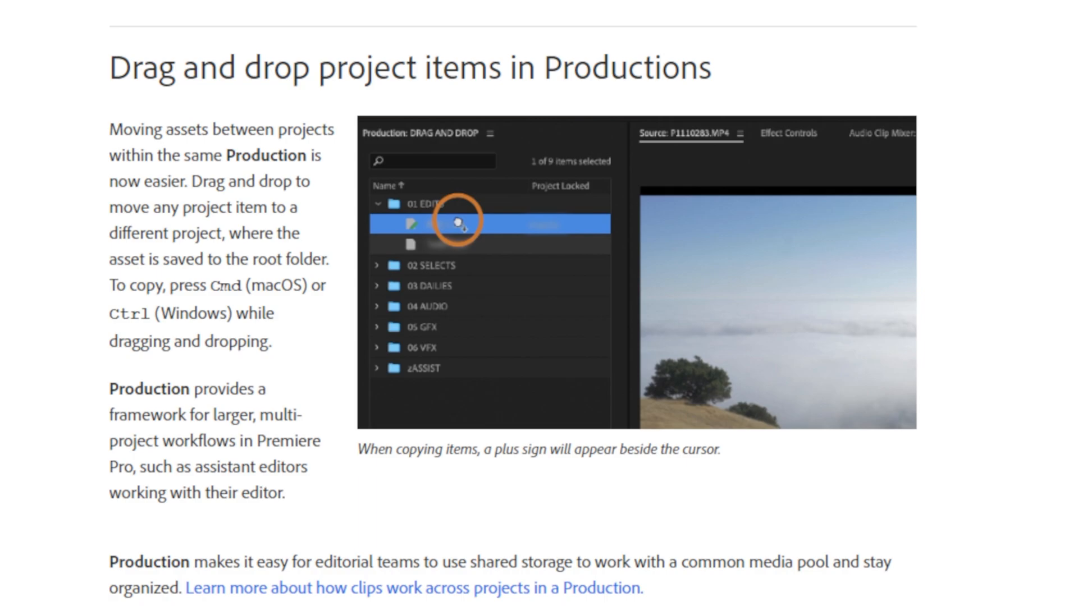
# Step: Scroll past Improved R3D performance to reach GPU acceleration for Split transition
pyautogui.scroll(-3)
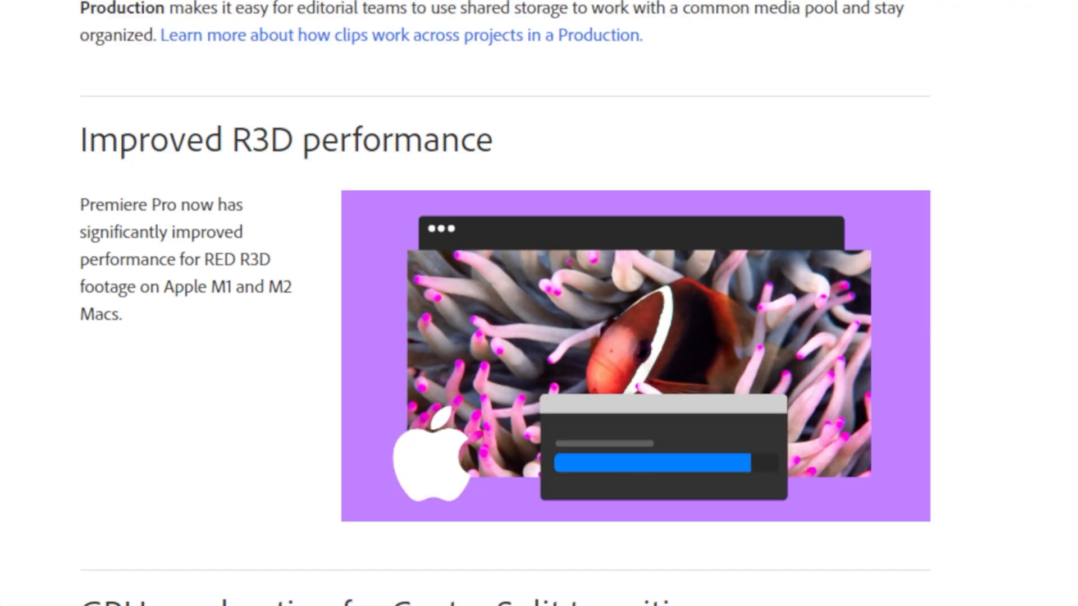
pyautogui.scroll(-3)
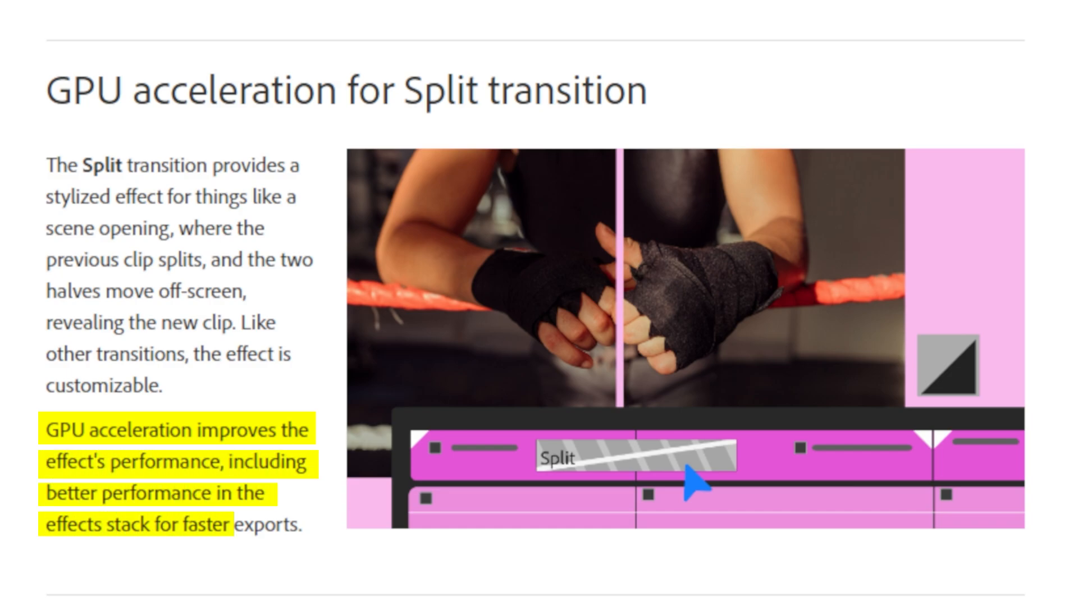
# Step: Scroll to the Import MOGRTs more easily section and its file import notification example
pyautogui.scroll(-3)
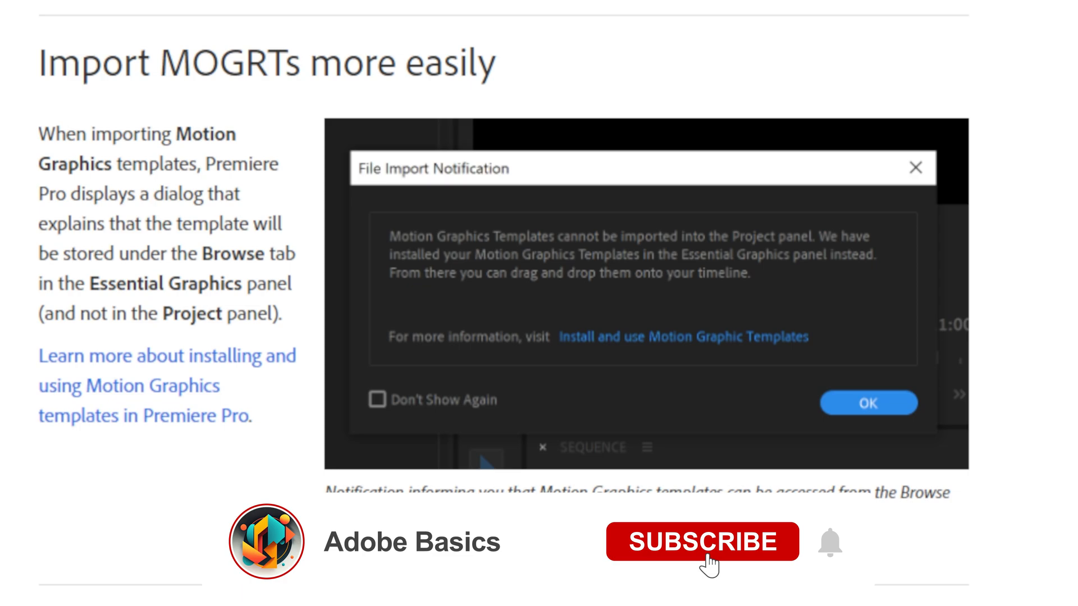
pyautogui.click(702, 542)
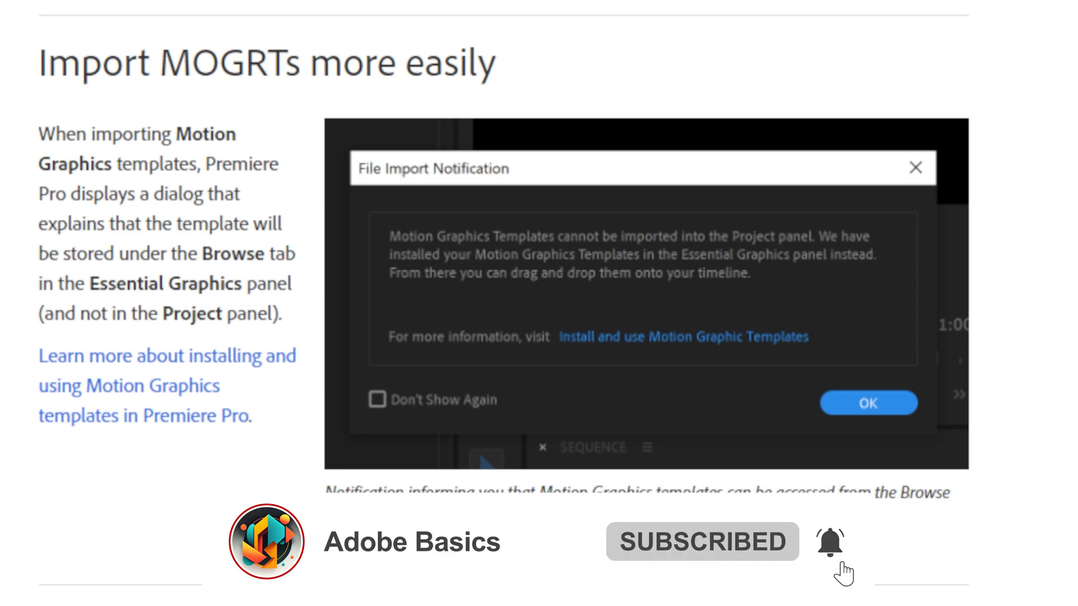